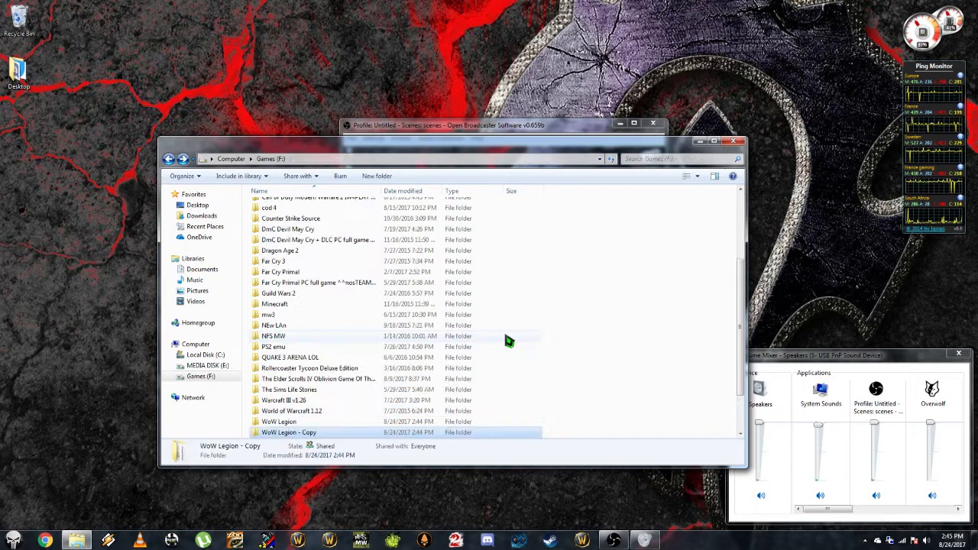
- Open the WoW Legion - Copy folder on Games (F:) to launch World of Warcraft
{"action": "double_click", "coordinate": [278, 421]}
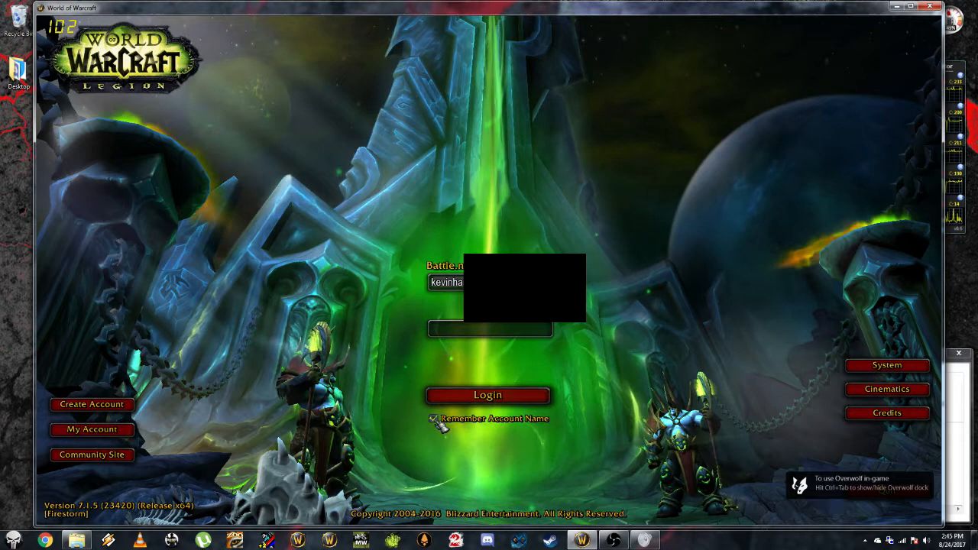
- Submit the entered Battle.net account credentials with the Login button
{"action": "left_click", "coordinate": [487, 395]}
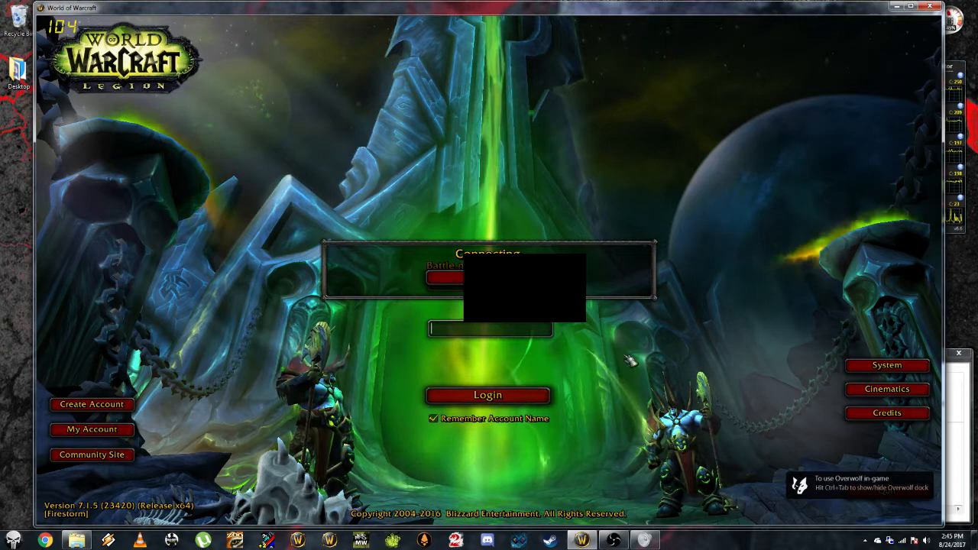